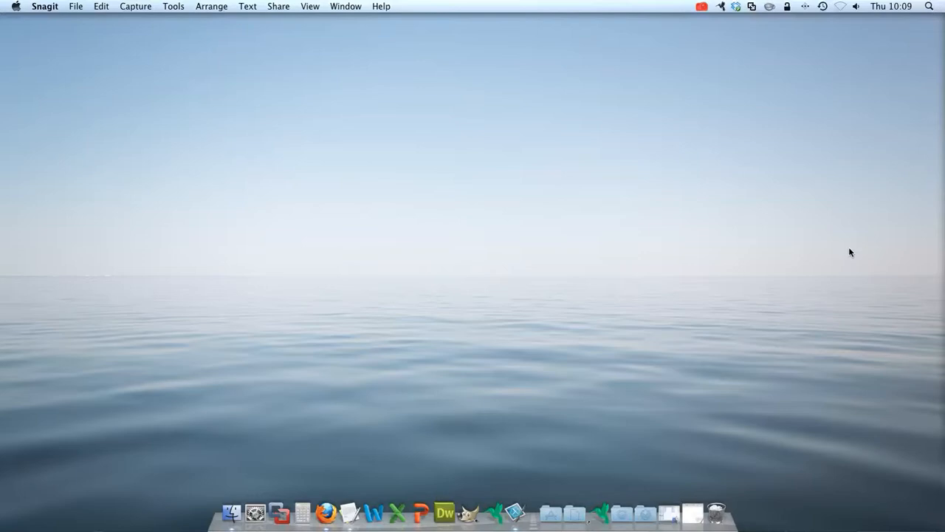
pyautogui.moveTo(830, 248)
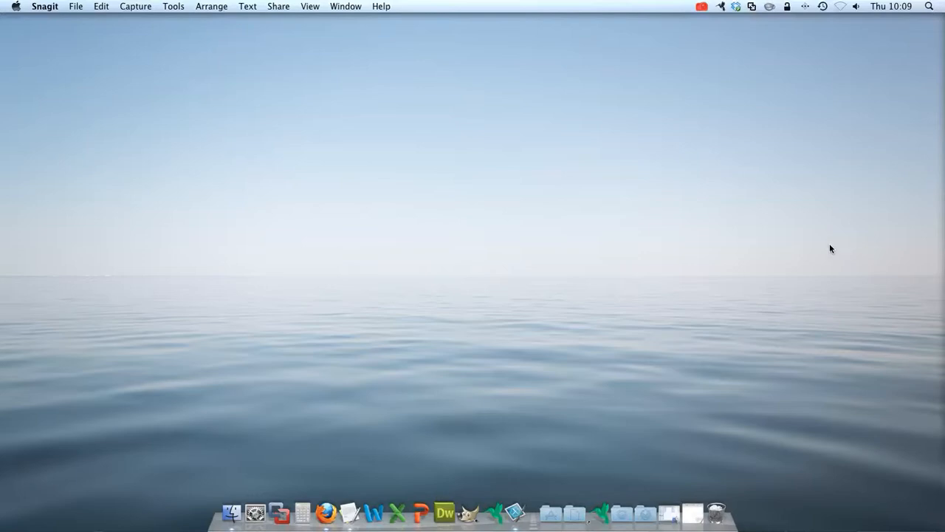
pyautogui.moveTo(446, 238)
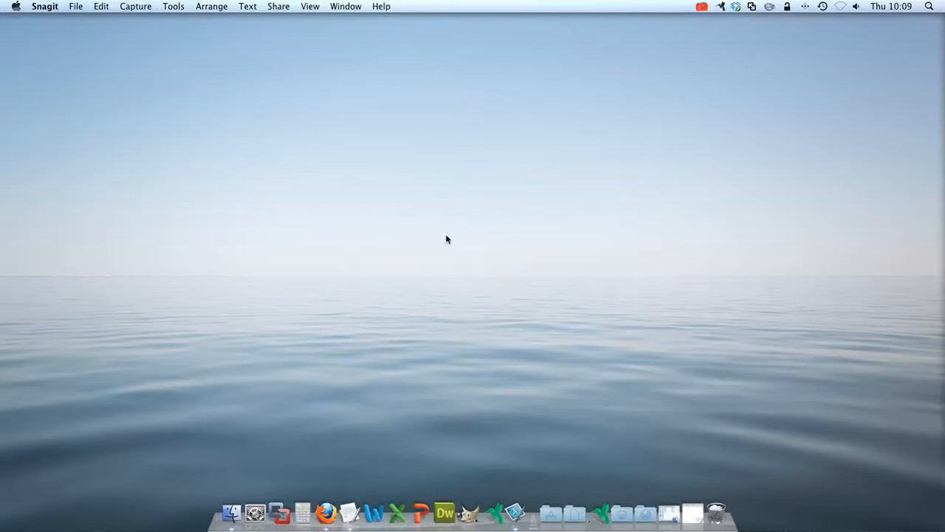
pyautogui.moveTo(255, 511)
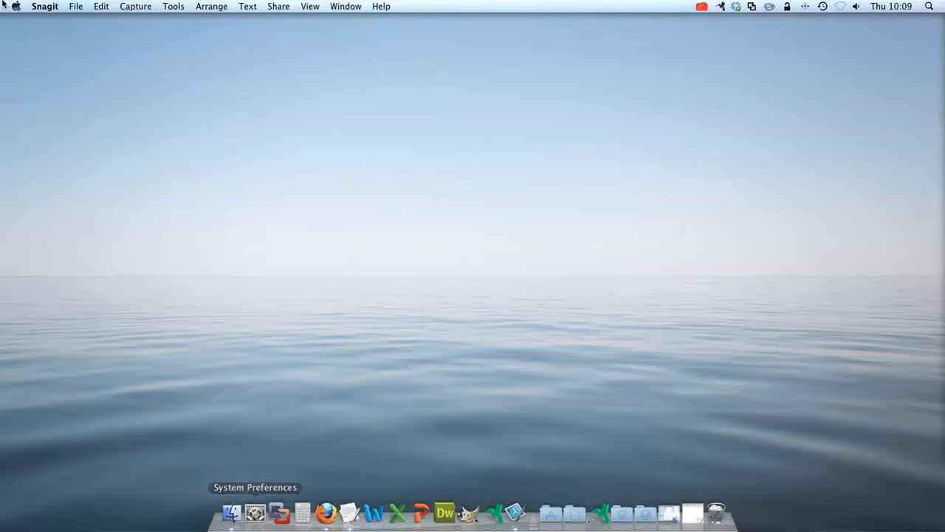
# Open System Preferences from the Apple menu and go to the Language & Text pane.
pyautogui.click(14, 6)
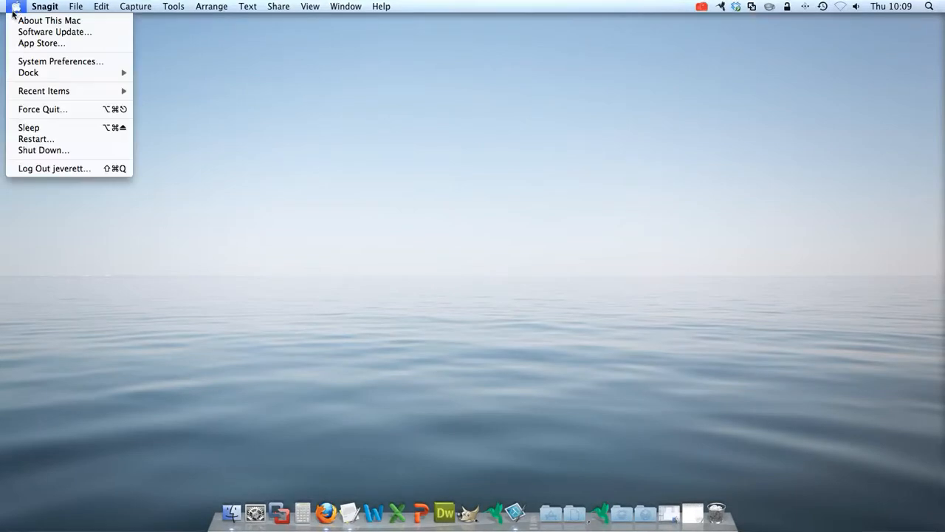
pyautogui.moveTo(61, 61)
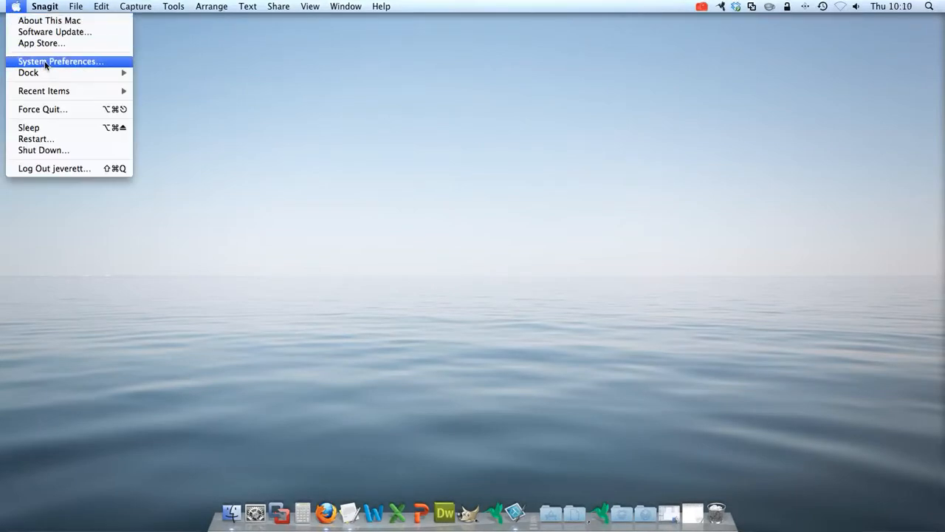
pyautogui.click(60, 62)
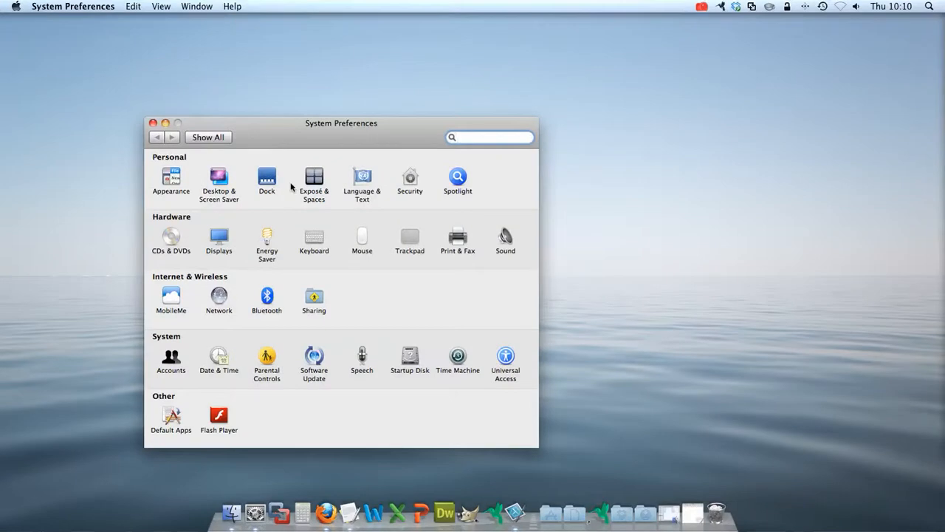
pyautogui.moveTo(362, 180)
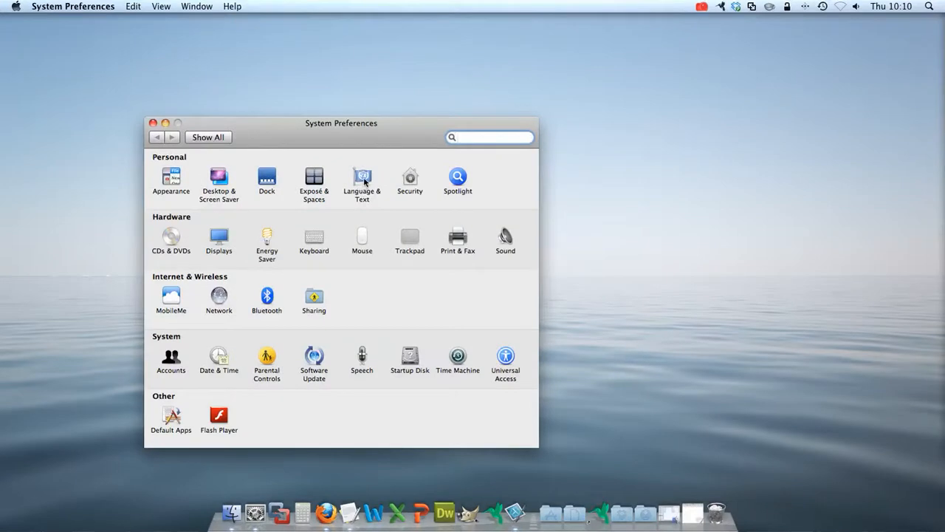
pyautogui.click(361, 181)
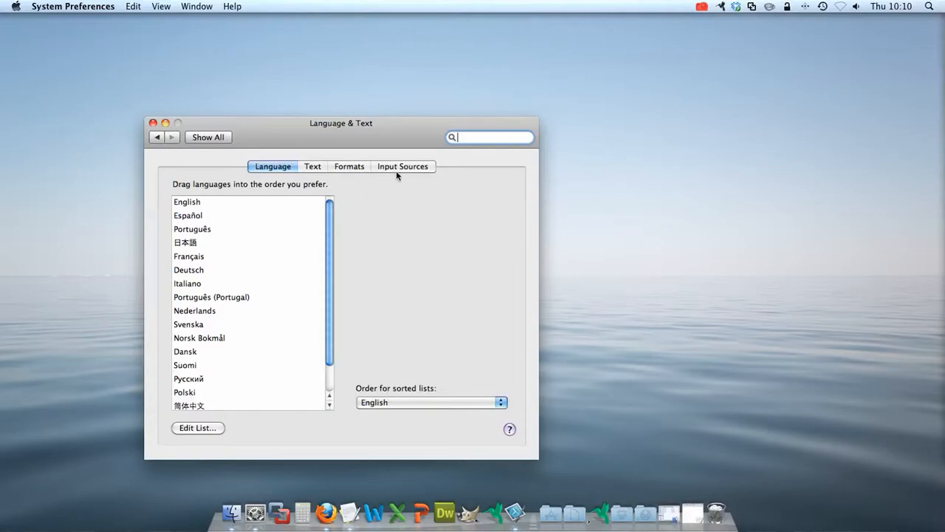
# Enable Keyboard & Character Viewer on the Input Sources tab.
pyautogui.click(402, 167)
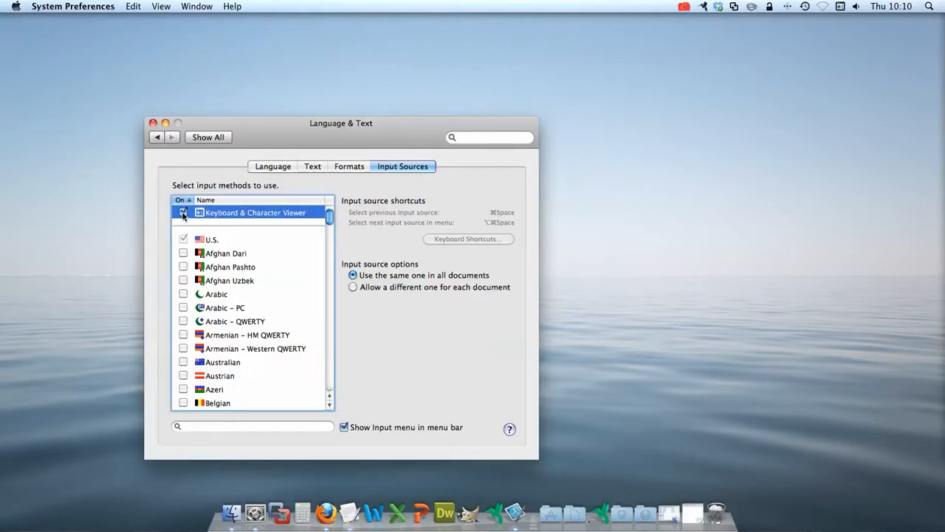
pyautogui.click(184, 213)
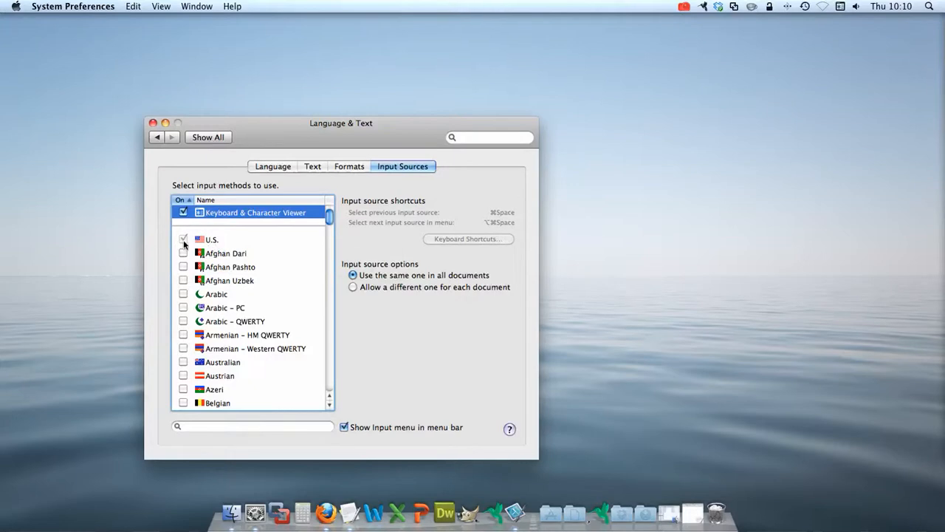
# Tick Spanish – ISO, U.S. International – PC, Portuguese and Russian – Phonetic in the Input Sources list.
pyautogui.scroll(-3)
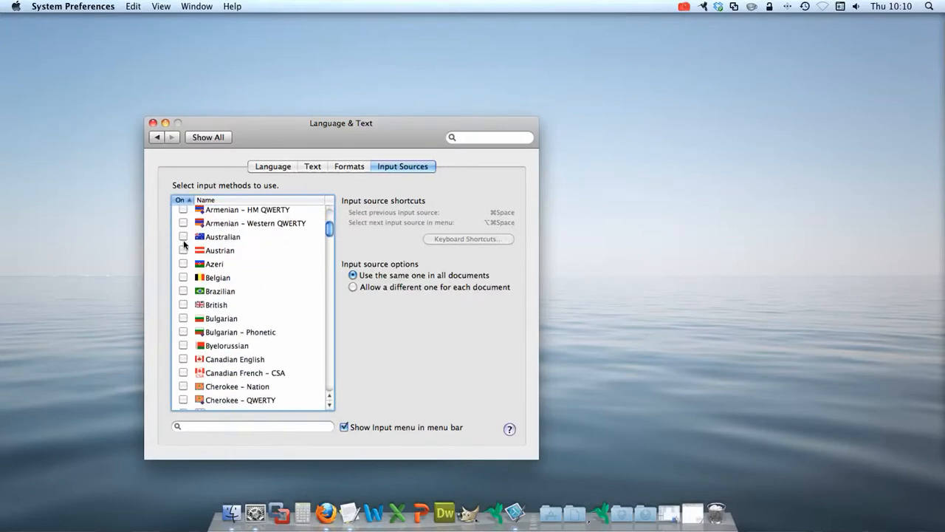
pyautogui.scroll(-3)
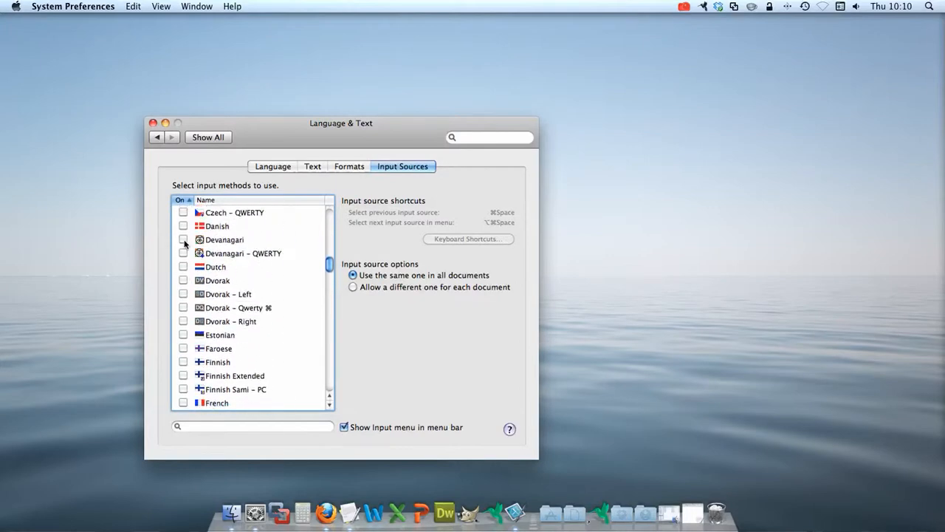
pyautogui.scroll(-3)
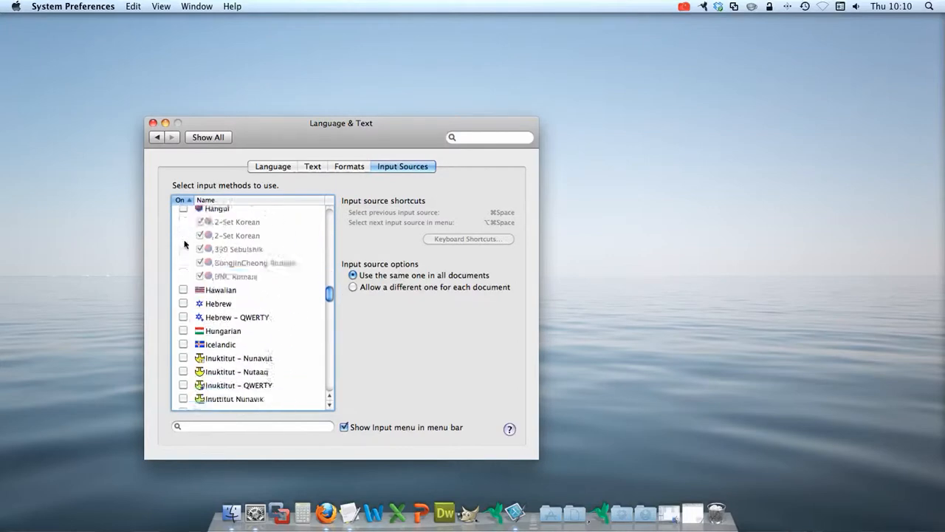
pyautogui.scroll(-3)
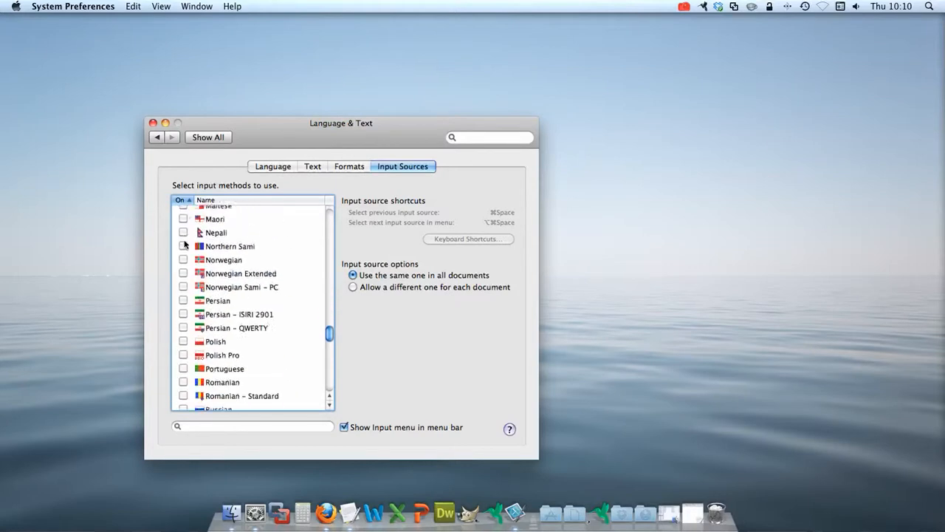
pyautogui.scroll(-3)
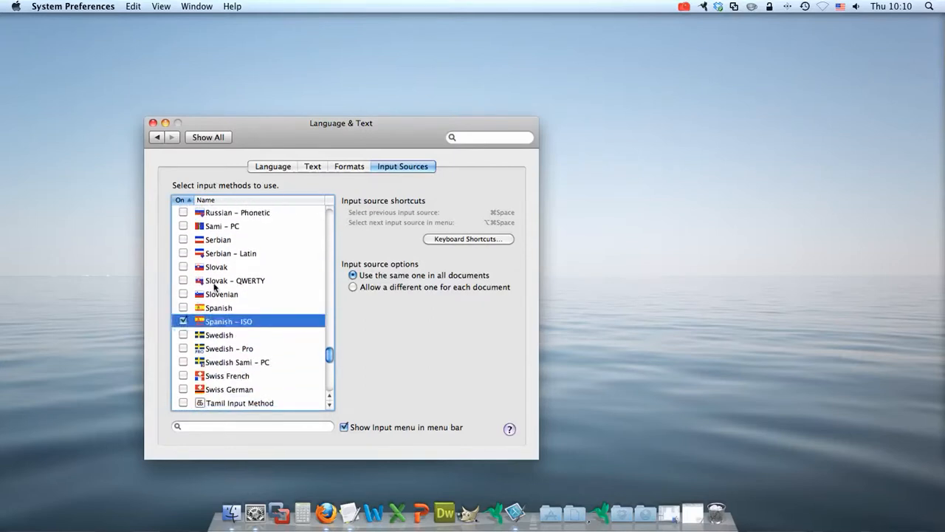
pyautogui.scroll(-3)
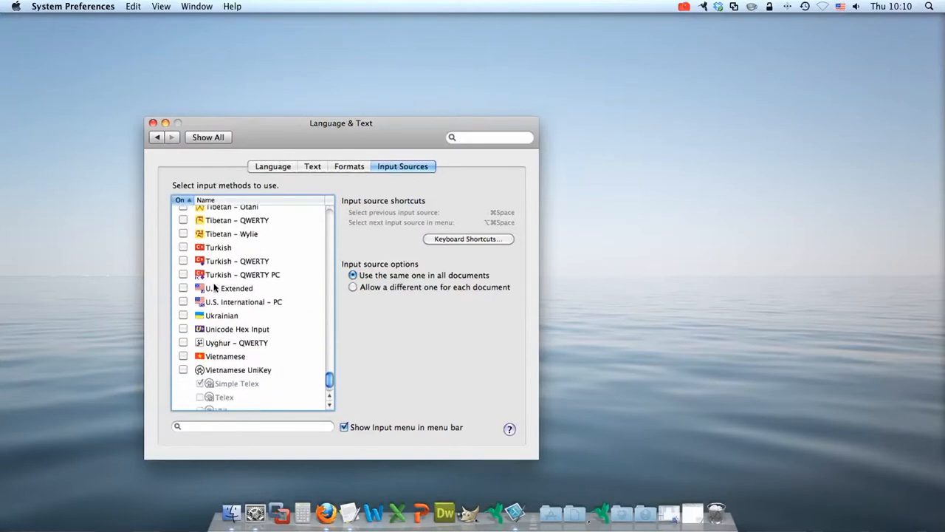
pyautogui.scroll(-3)
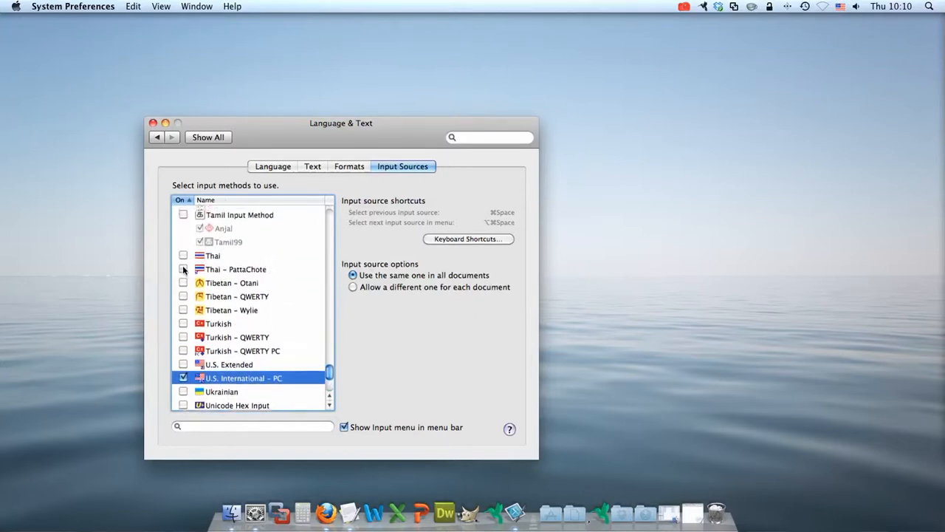
pyautogui.scroll(-3)
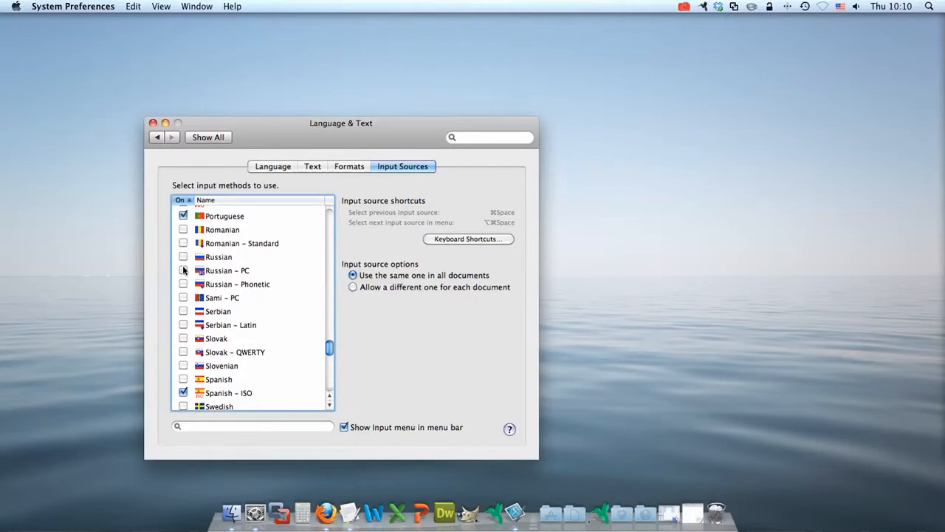
pyautogui.moveTo(185, 286)
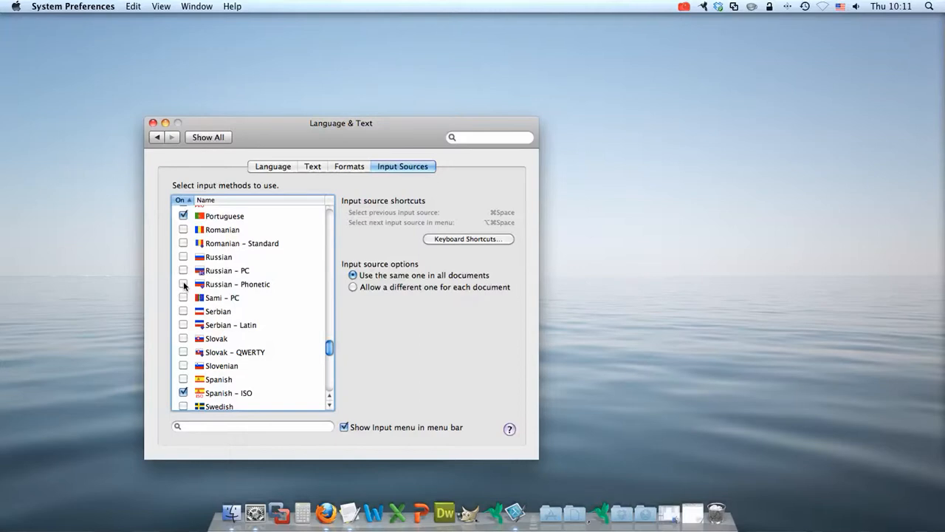
pyautogui.click(183, 284)
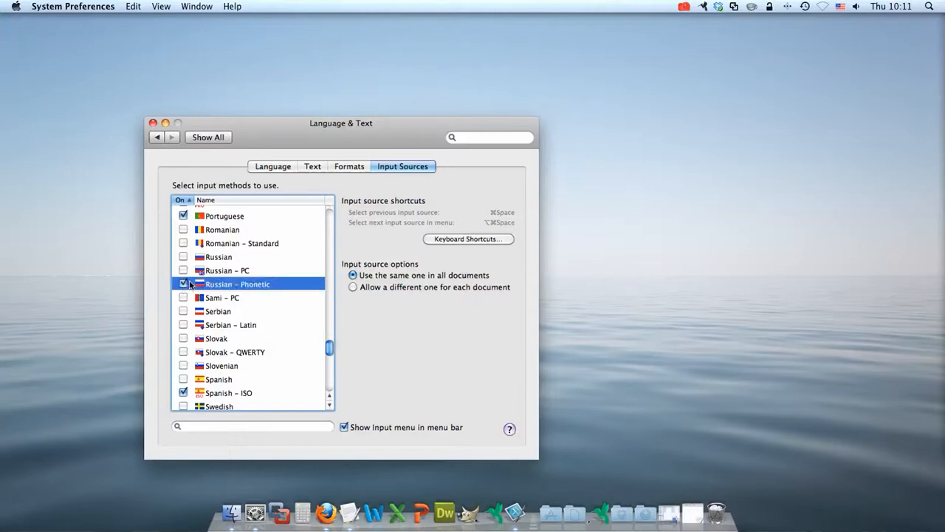
pyautogui.click(183, 283)
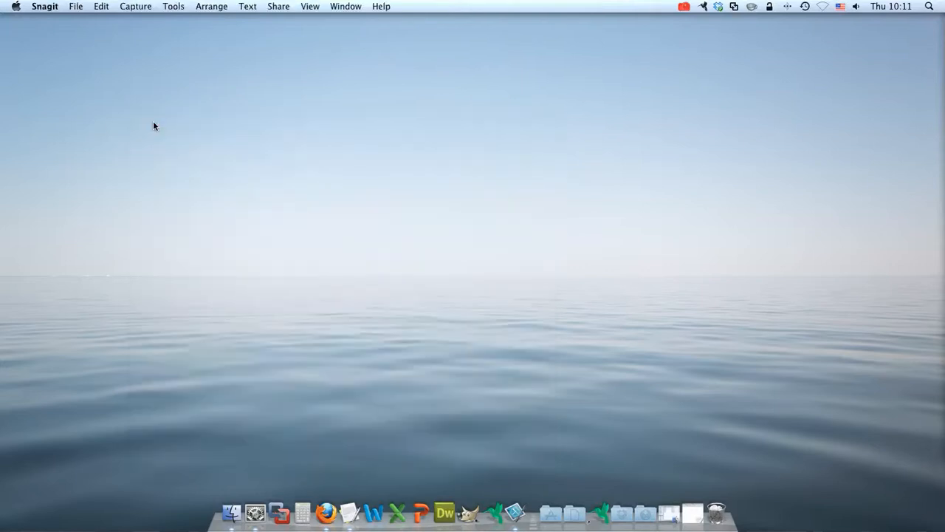
pyautogui.moveTo(853, 30)
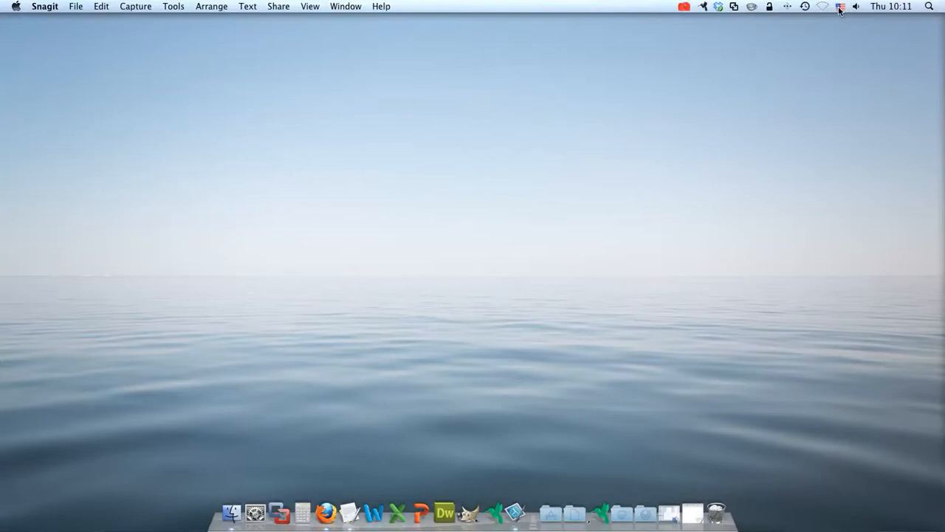
# Choose Russian – Phonetic from the menu bar Input menu.
pyautogui.click(840, 7)
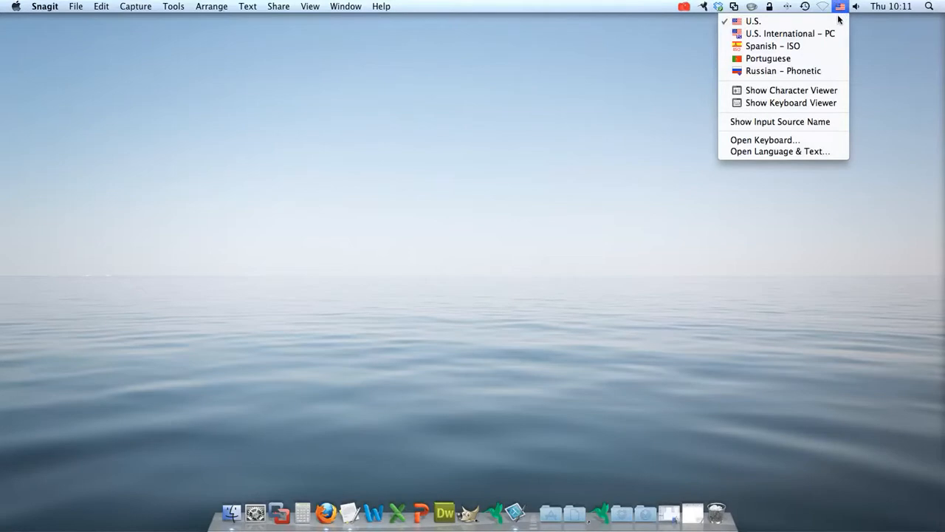
pyautogui.moveTo(773, 46)
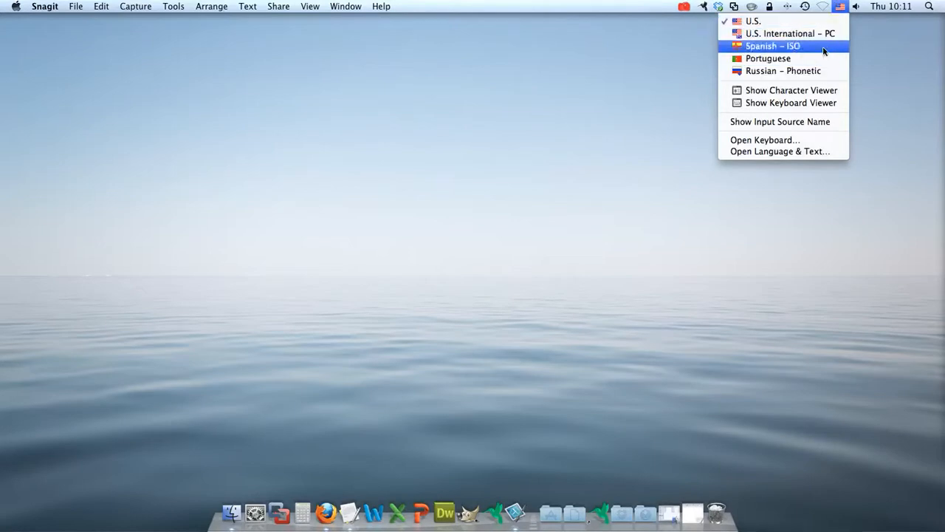
pyautogui.moveTo(783, 71)
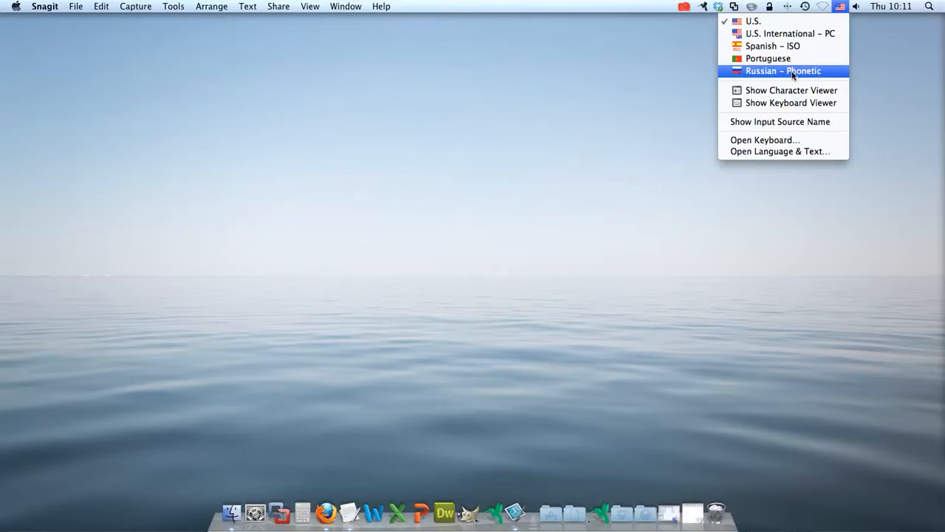
pyautogui.click(783, 70)
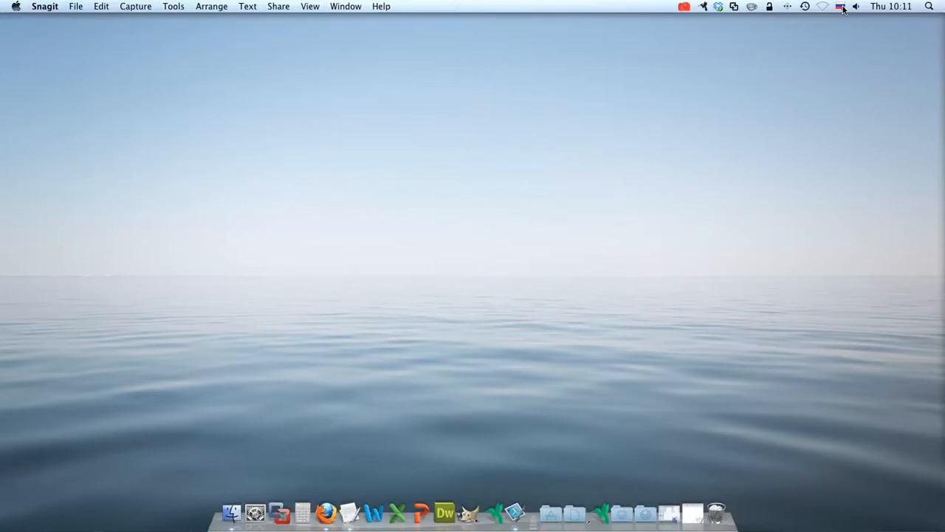
pyautogui.click(841, 5)
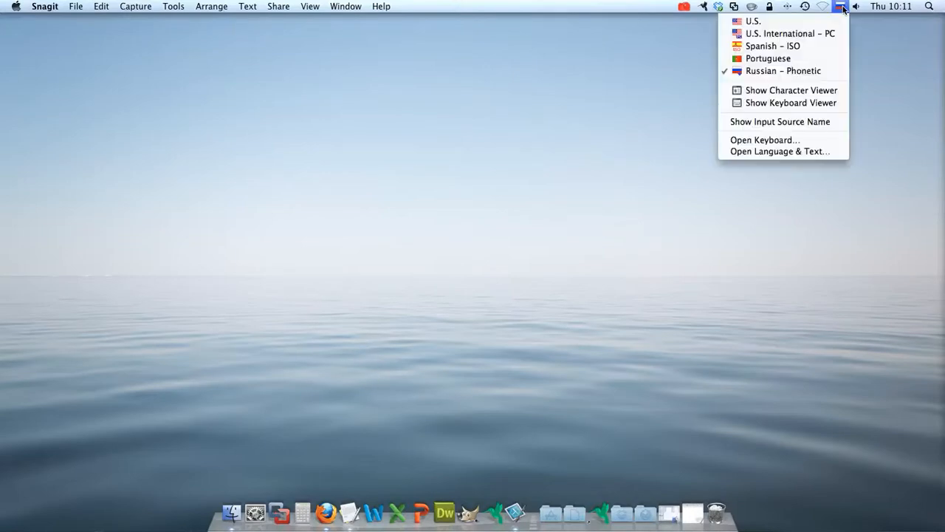
pyautogui.moveTo(790, 103)
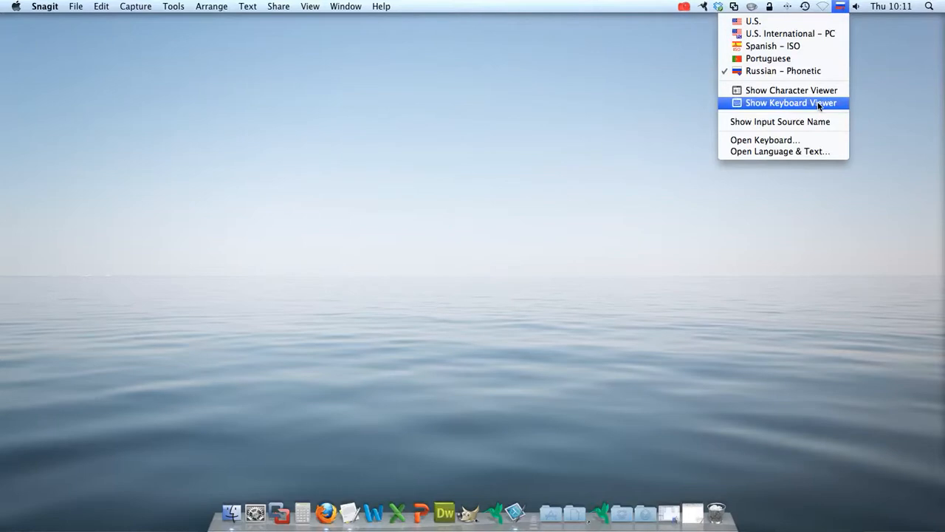
# Show the Keyboard Viewer with the Russian – Phonetic layout beside an empty TextEdit document.
pyautogui.click(791, 103)
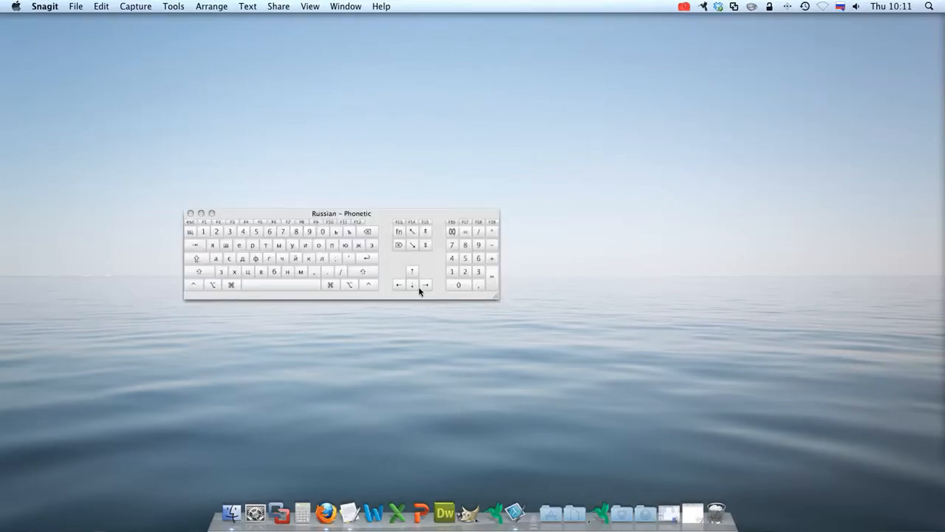
pyautogui.moveTo(224, 259)
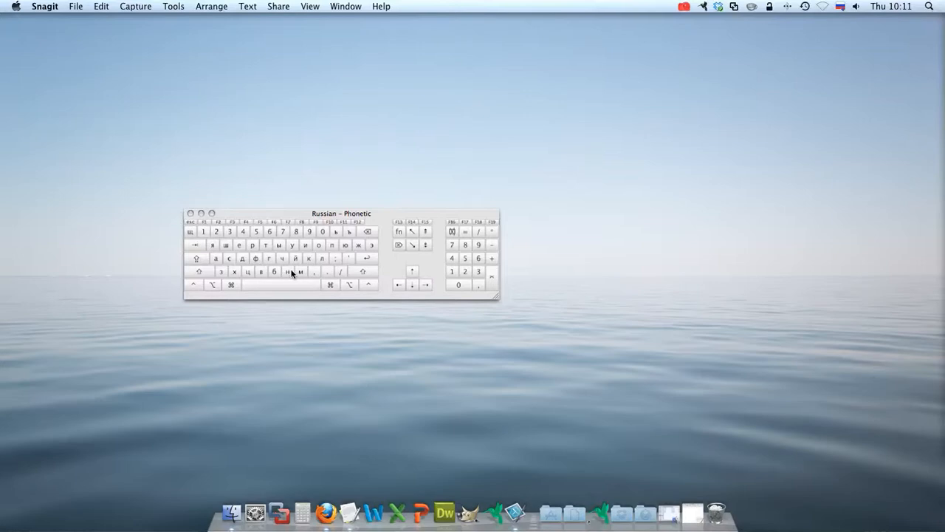
pyautogui.click(349, 511)
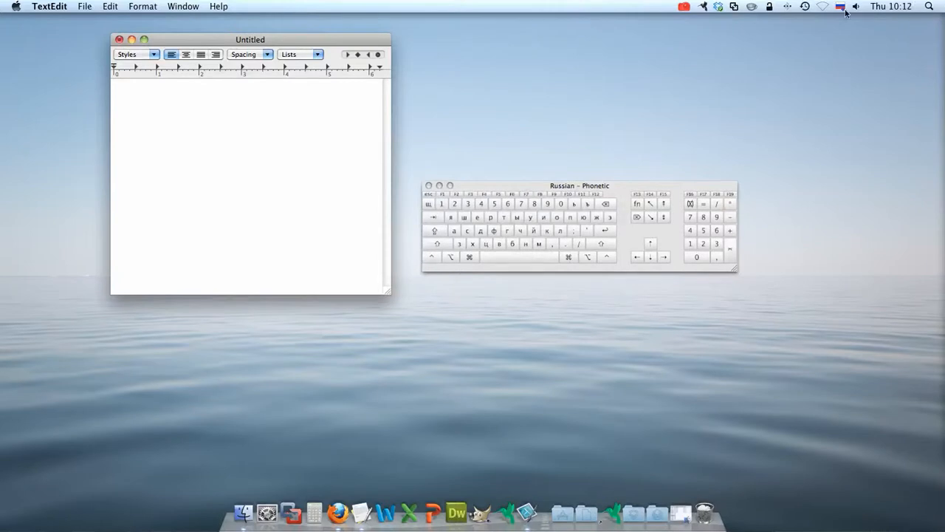
# Switch the active input source to U.S. International – PC from the Input menu.
pyautogui.click(840, 7)
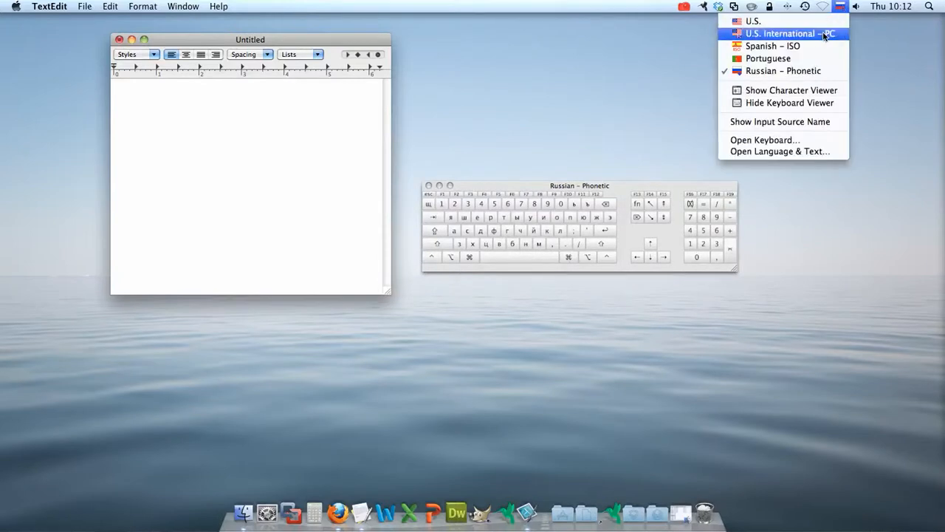
pyautogui.click(781, 33)
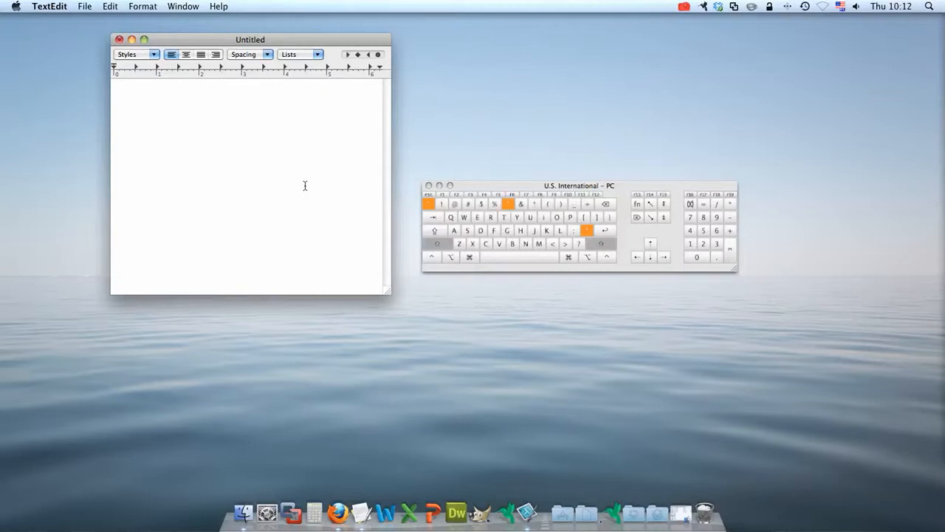
pyautogui.moveTo(371, 194)
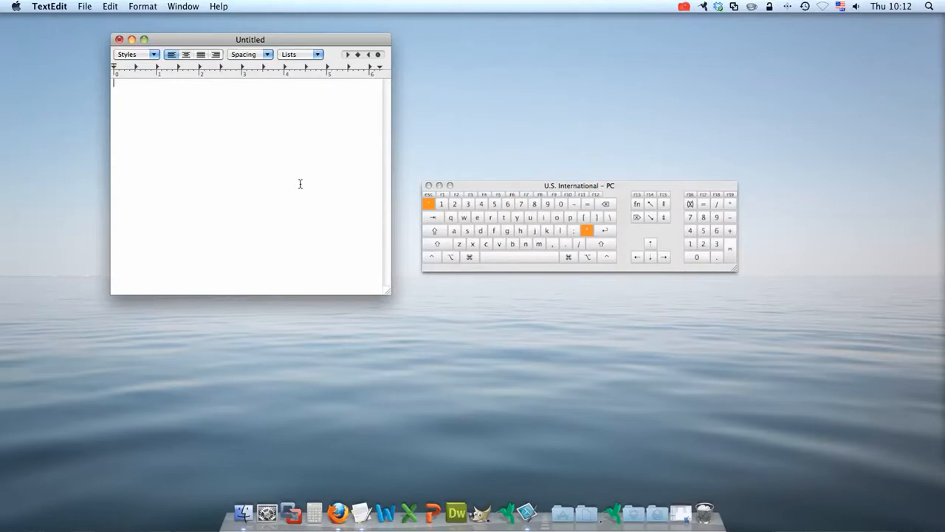
pyautogui.moveTo(176, 117)
pyautogui.write('ó')
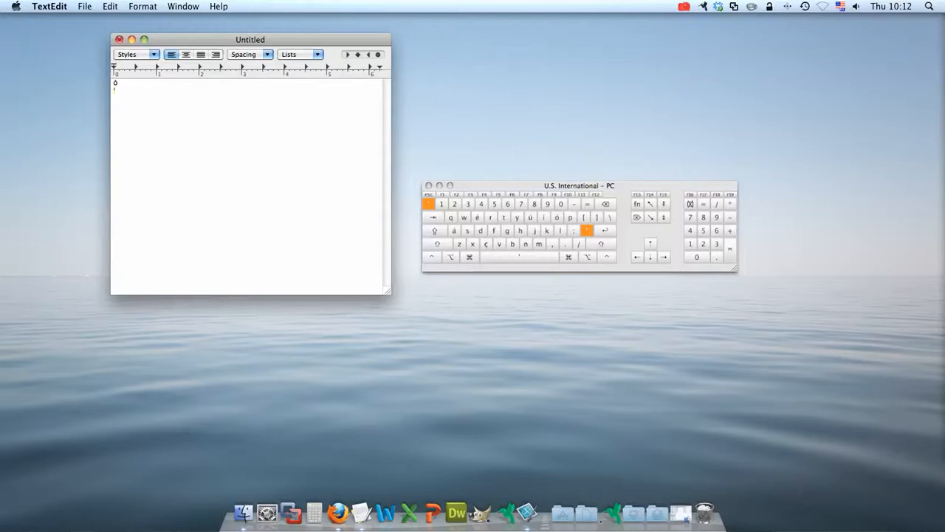
# Type ç, ñ and ü with dead keys, each on its own line below ó.
pyautogui.write('´')
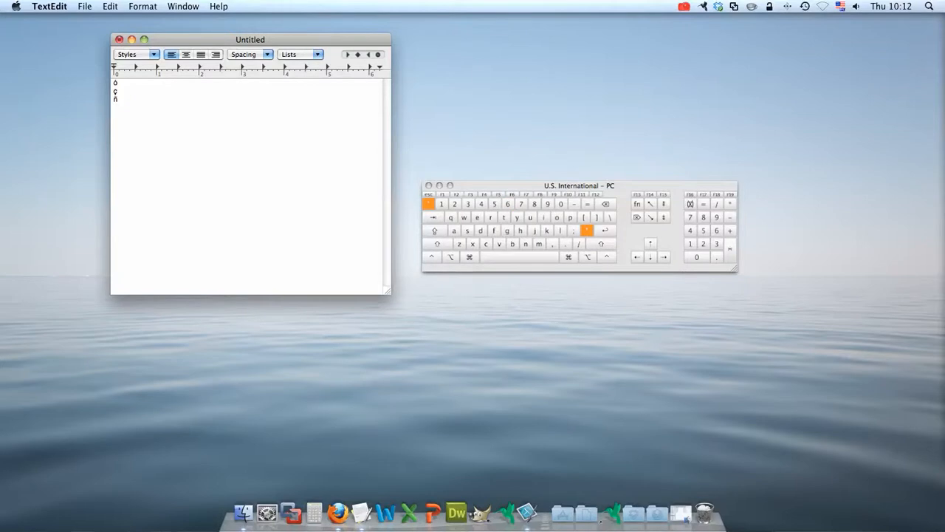
pyautogui.press('shift')
pyautogui.write('ü')
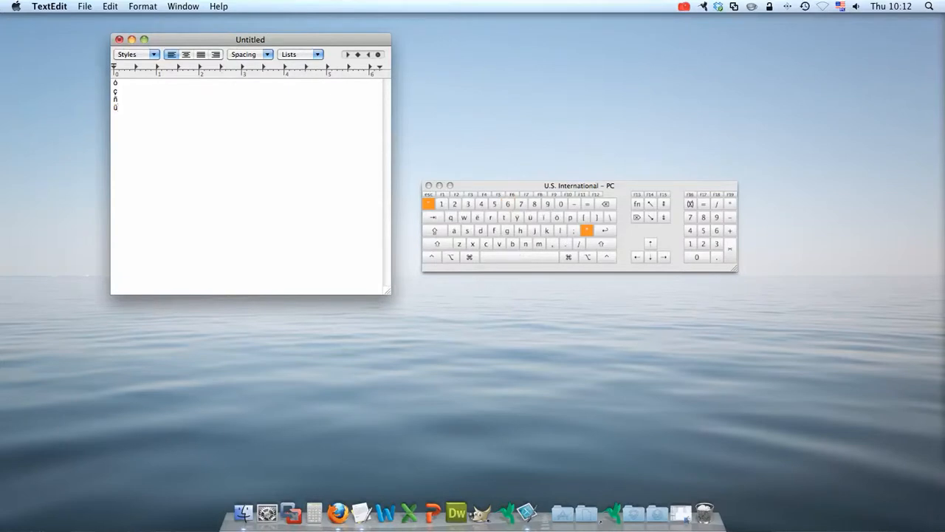
pyautogui.moveTo(100, 28)
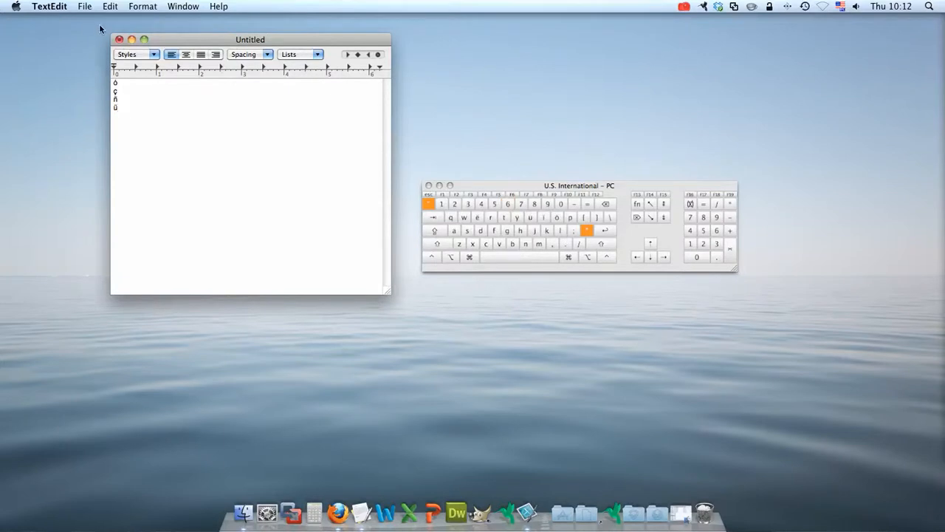
# Close the Untitled document with Don't Save, then close the Keyboard Viewer.
pyautogui.click(119, 39)
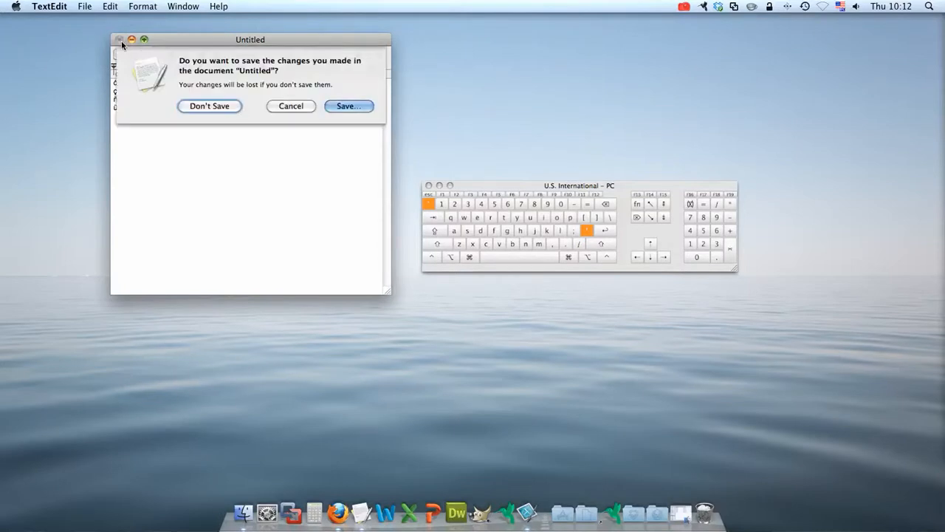
pyautogui.click(209, 105)
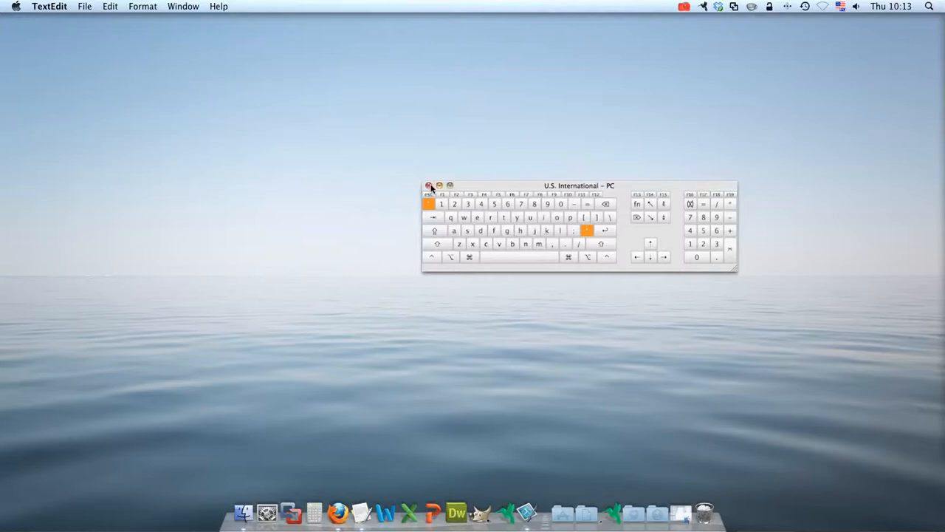
pyautogui.click(841, 6)
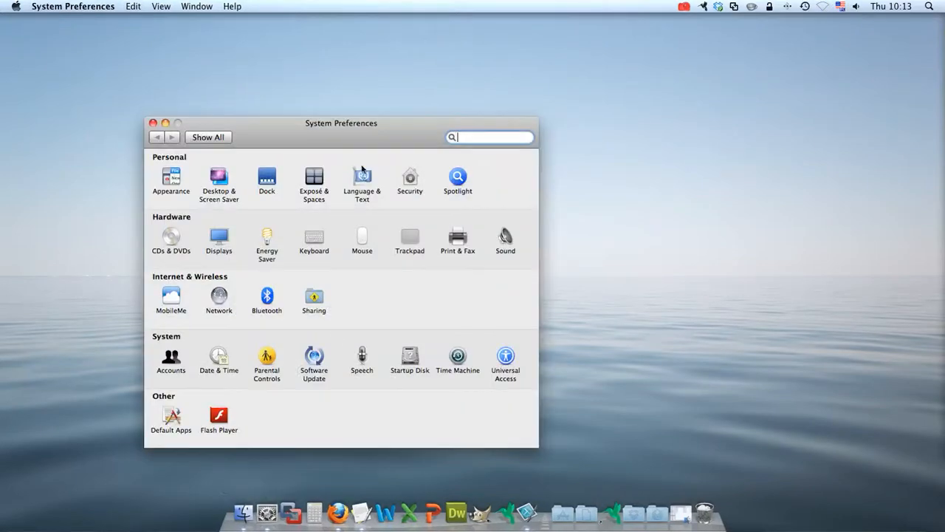
# Open the Language & Text pane's Input Sources tab and scroll the enabled sources.
pyautogui.click(362, 181)
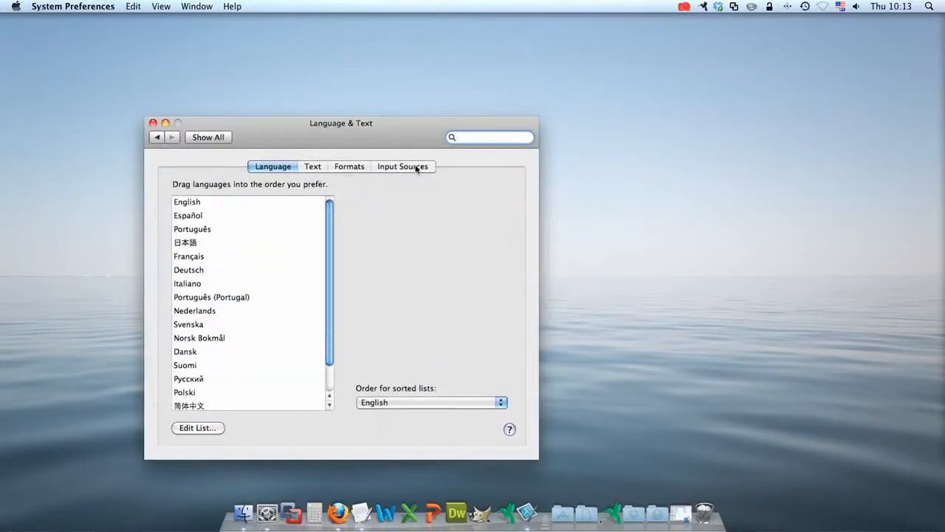
pyautogui.click(402, 166)
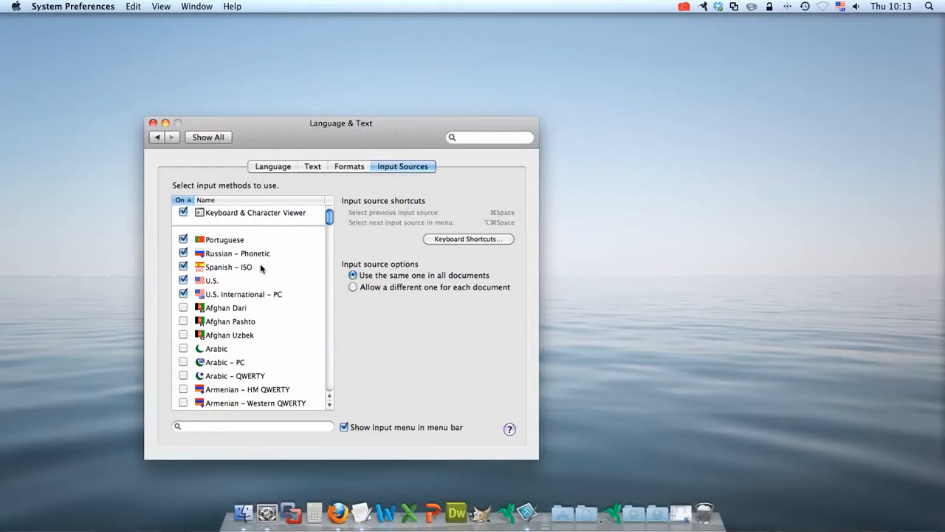
pyautogui.scroll(-3)
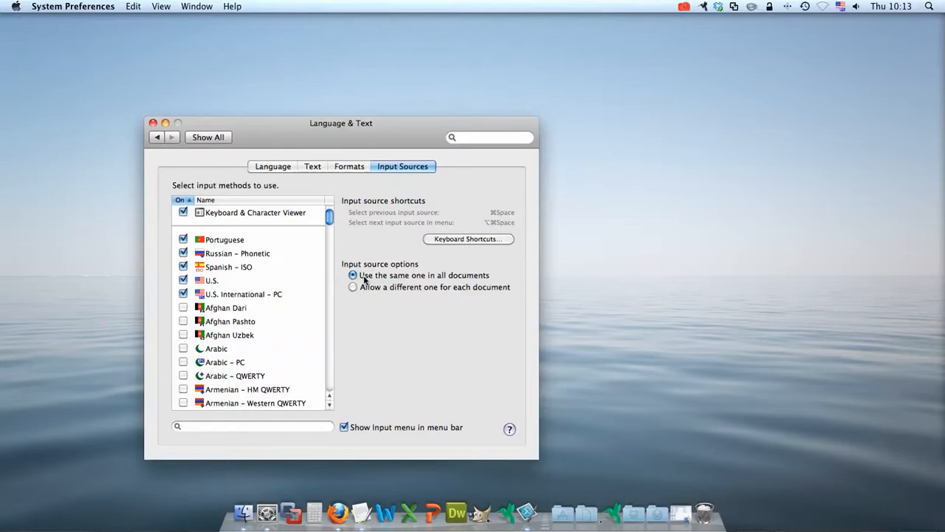
pyautogui.moveTo(361, 290)
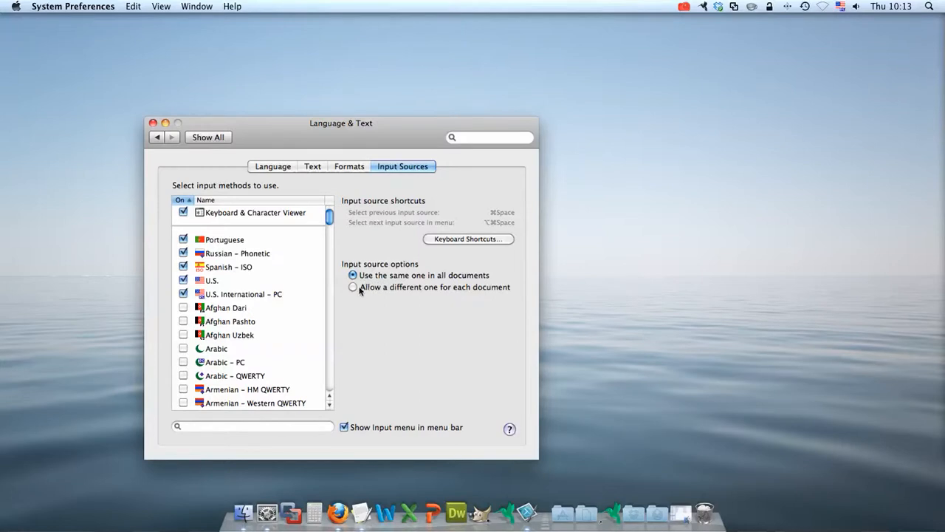